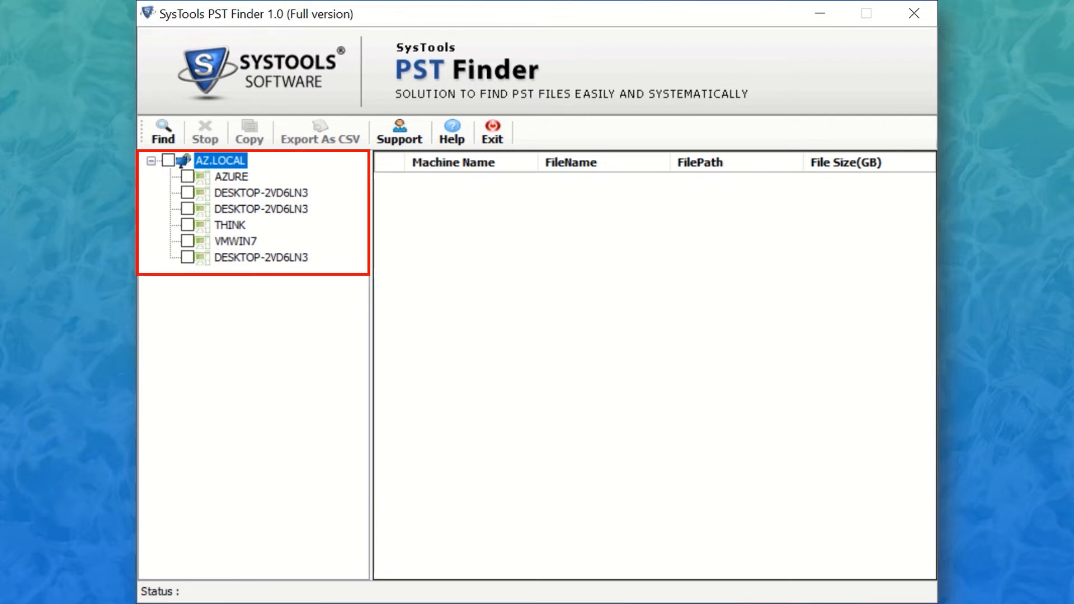
- Tick AZURE, the DESKTOP machines, THINK and VMWIN7 under AZ.LOCAL for the PST search
left_click(187, 177)
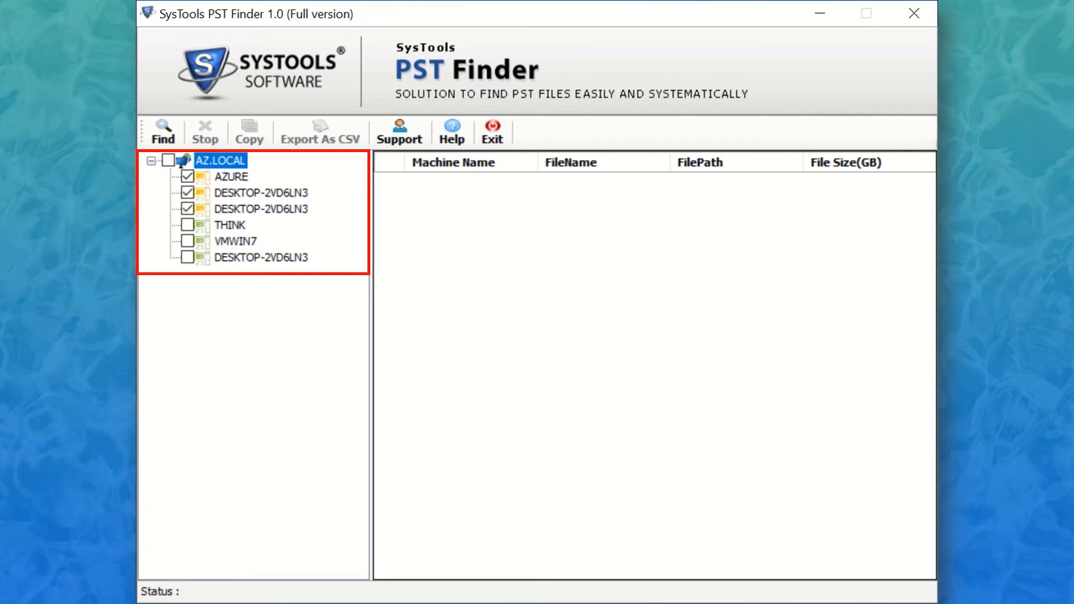
left_click(168, 160)
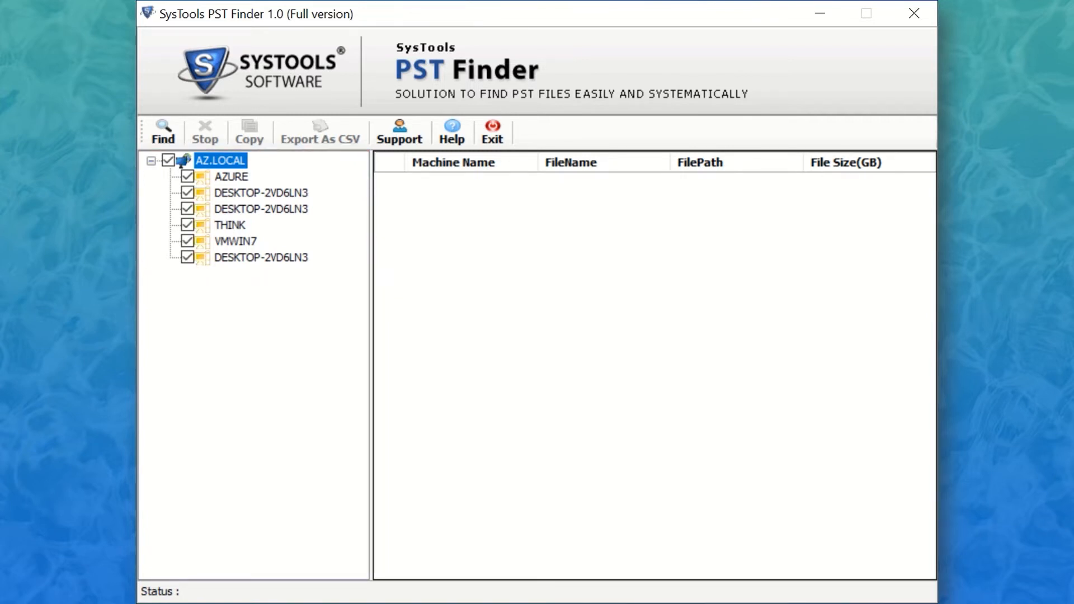
left_click(163, 130)
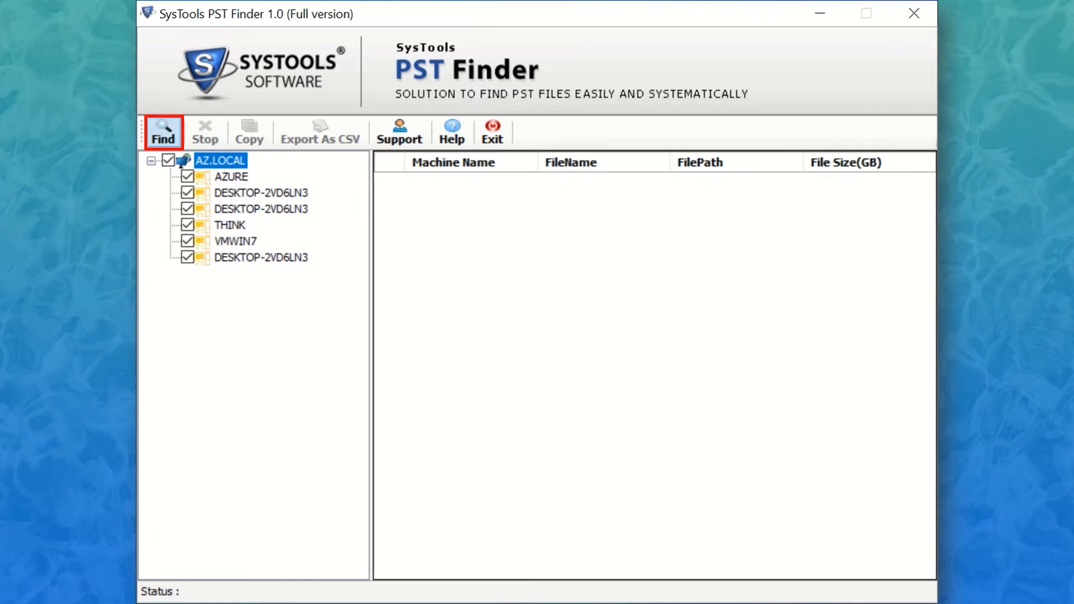
- Run Find across All Drives (after briefly trying Specific Drive), yielding five PST files
left_click(163, 131)
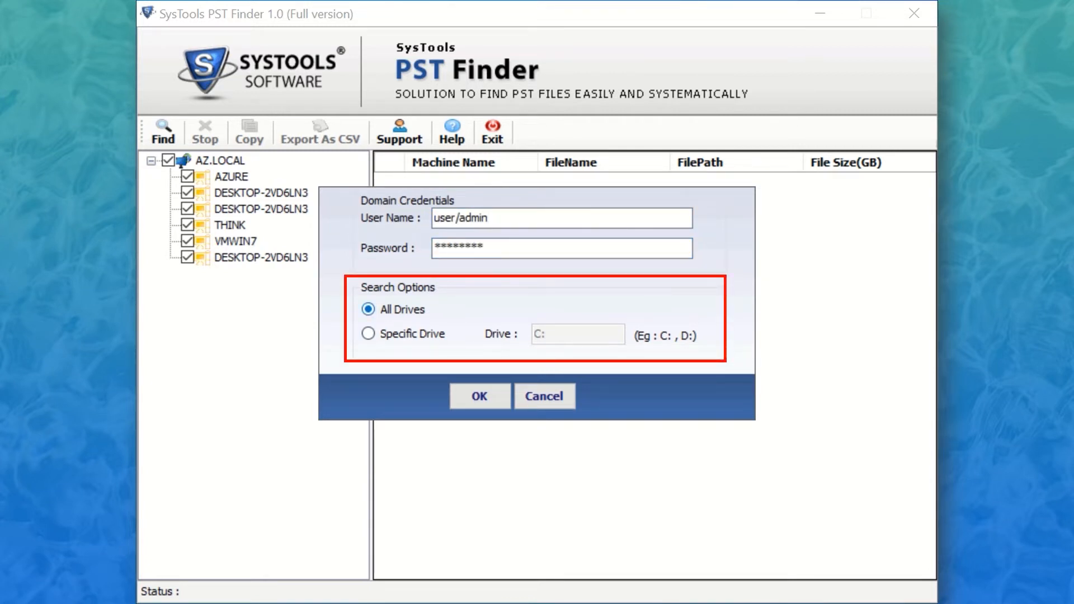
left_click(368, 333)
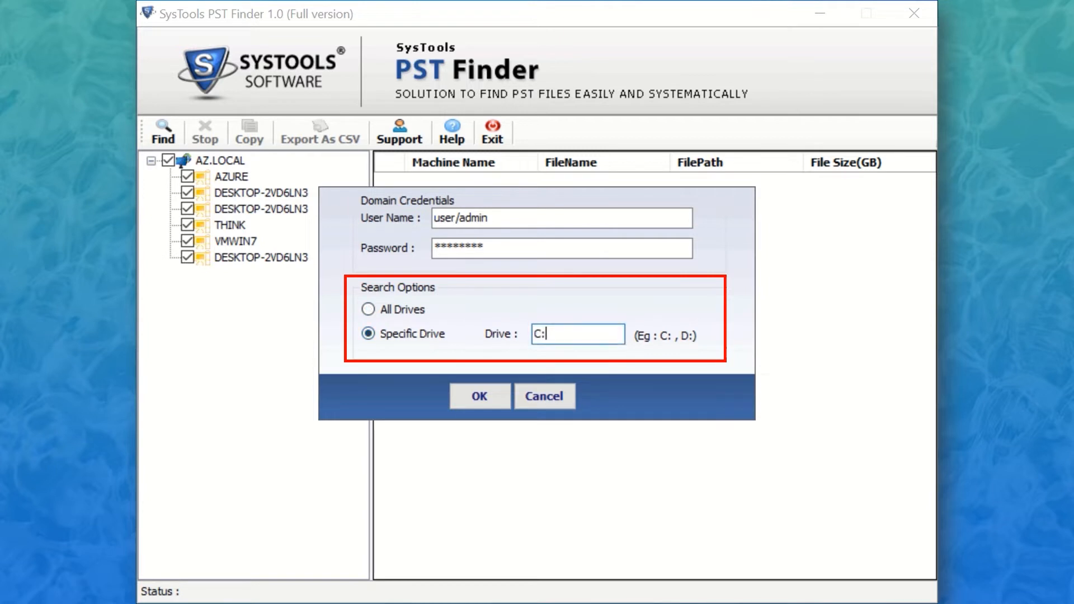
left_click(368, 309)
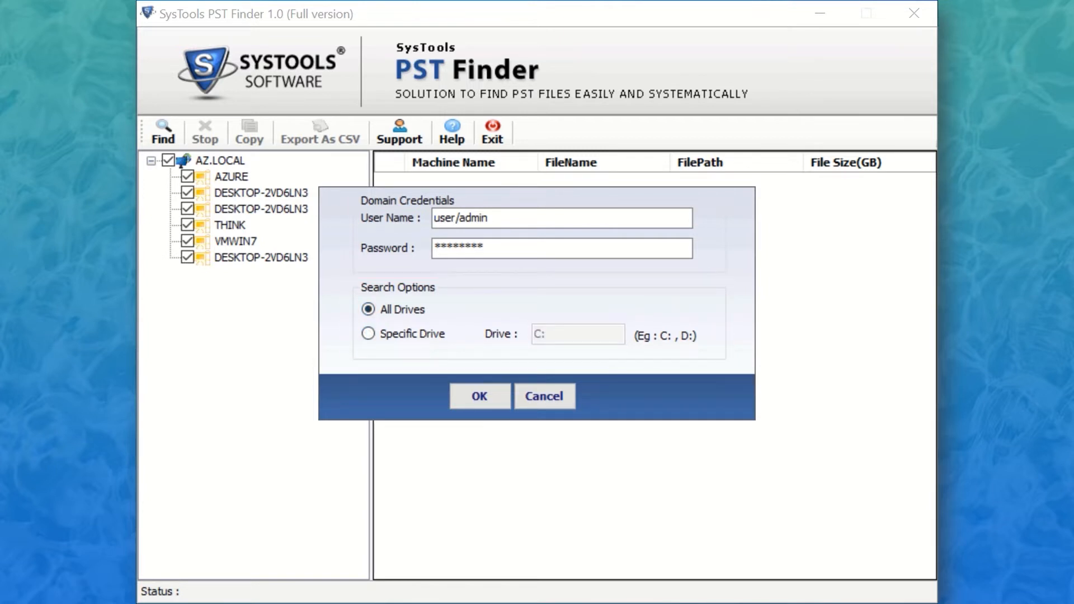
mouse_move(478, 396)
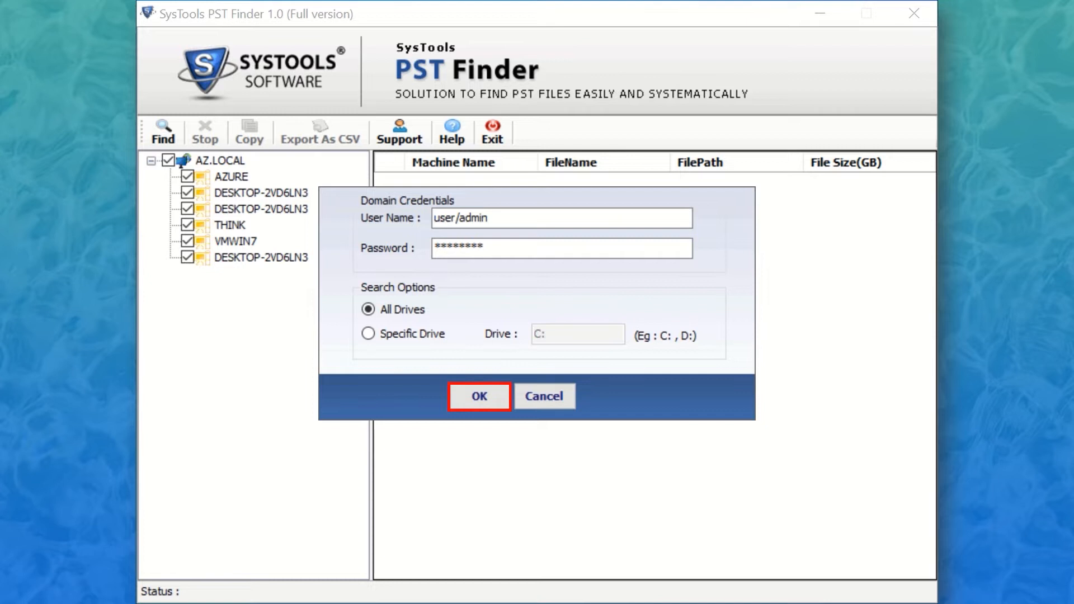
left_click(478, 396)
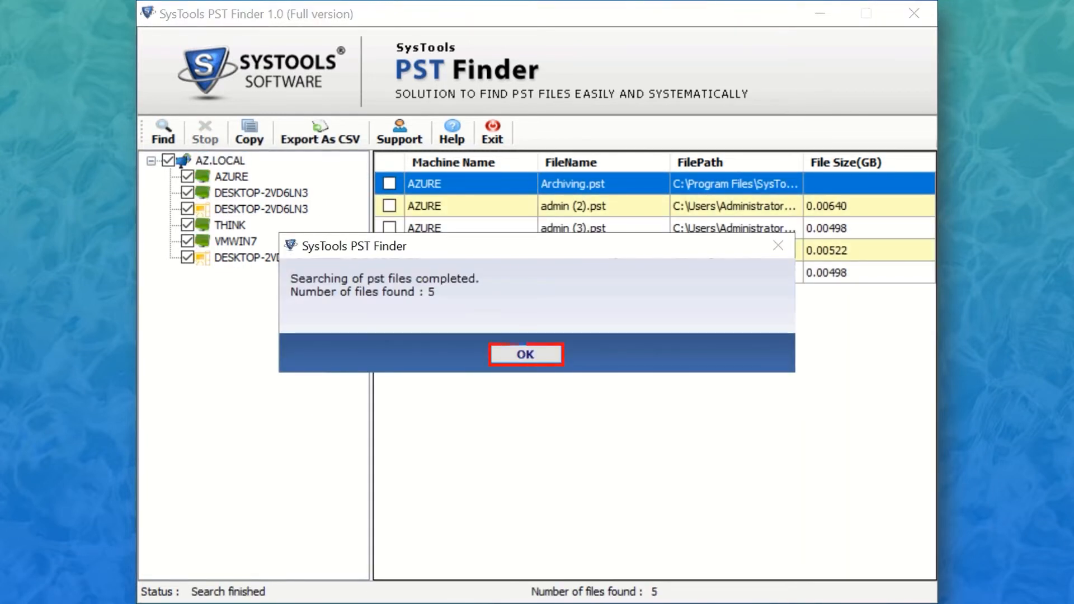
- Dismiss the 'Searching completed' message and check all five PST result rows
left_click(525, 354)
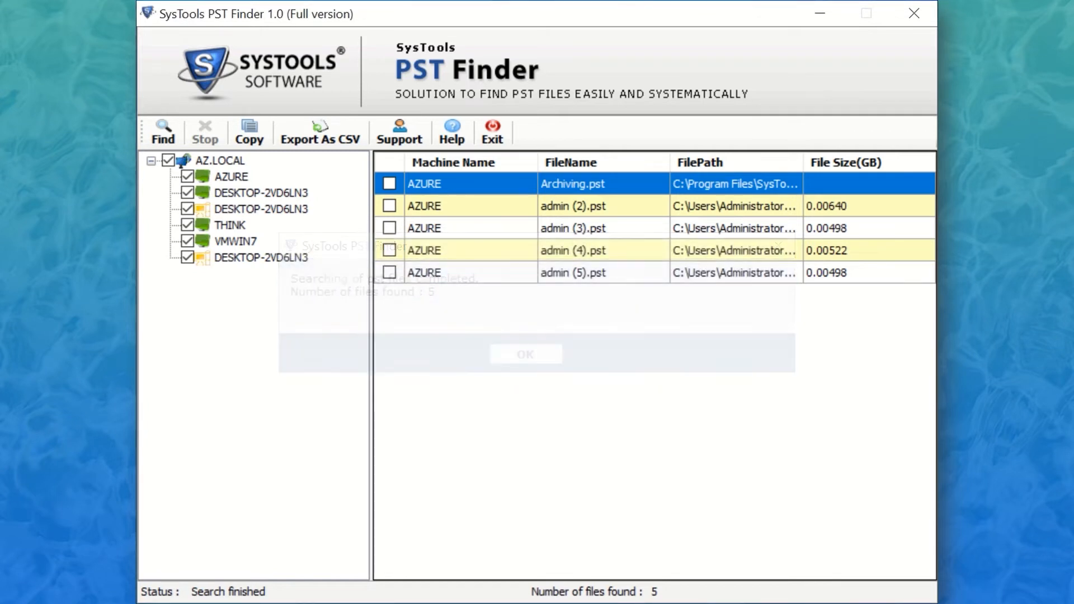
left_click(525, 353)
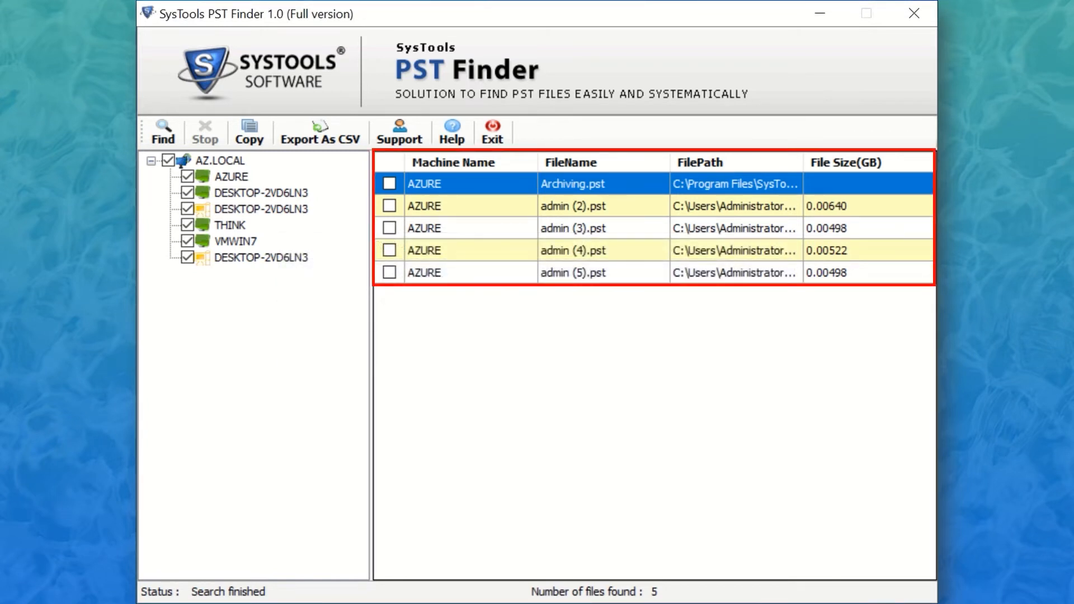
left_click(389, 205)
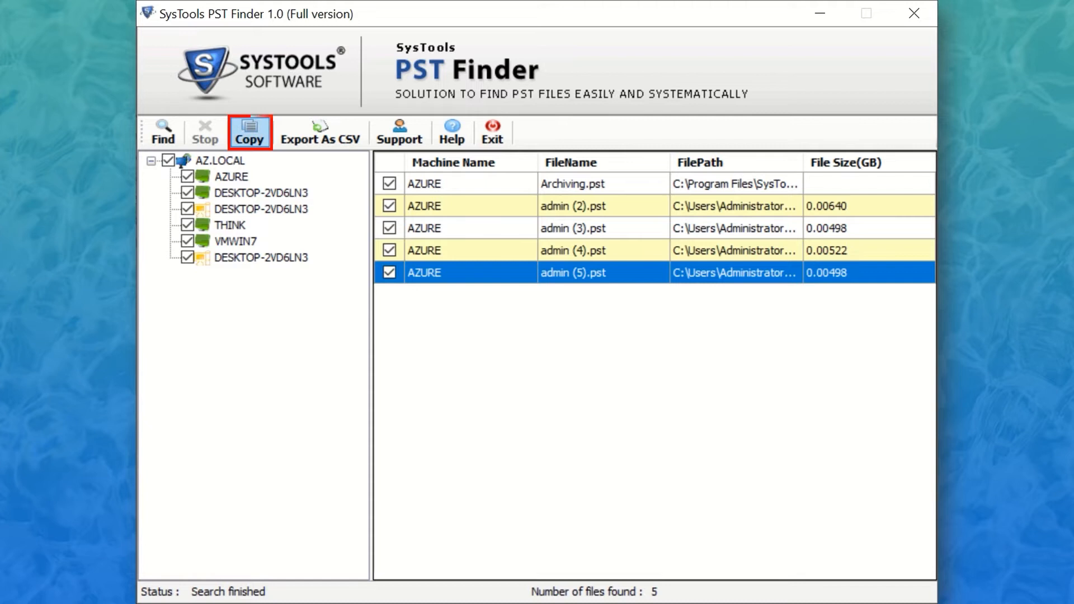
- Copy the five marked PST files into the PST Files destination folder
left_click(249, 131)
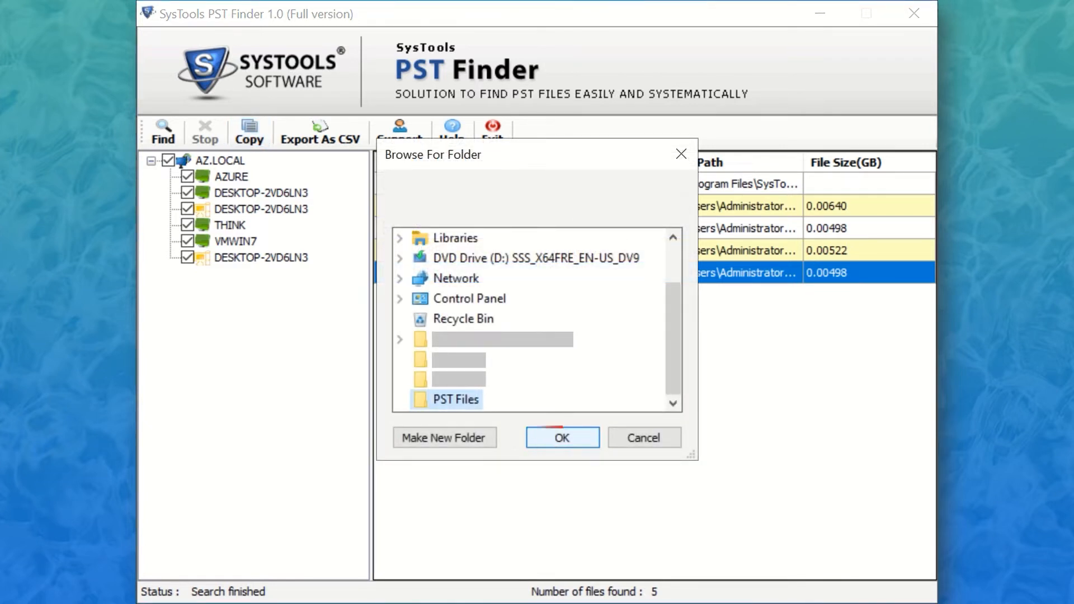
left_click(561, 436)
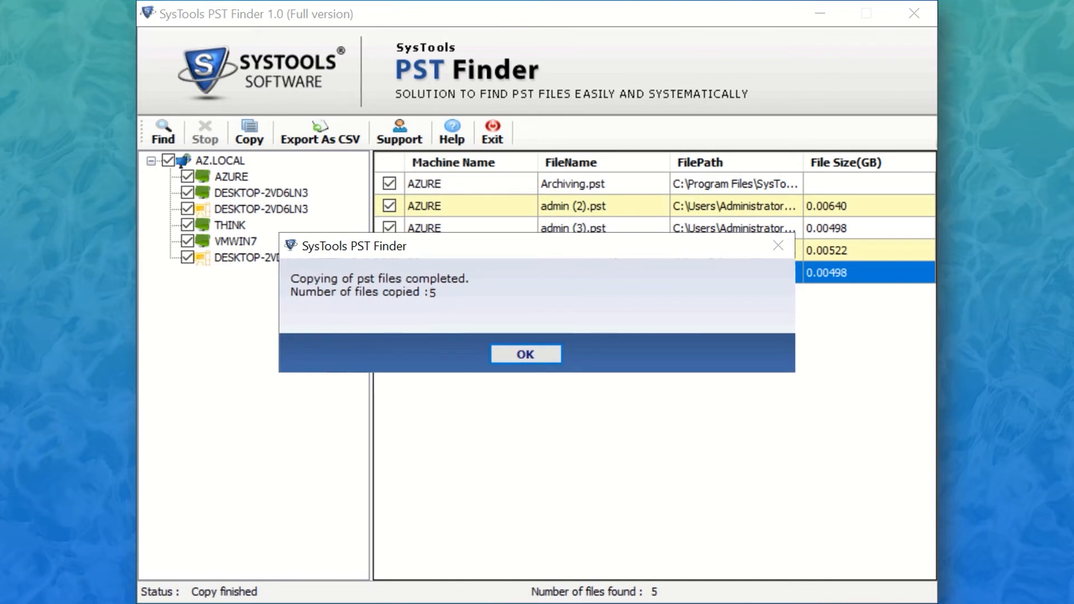
mouse_move(525, 354)
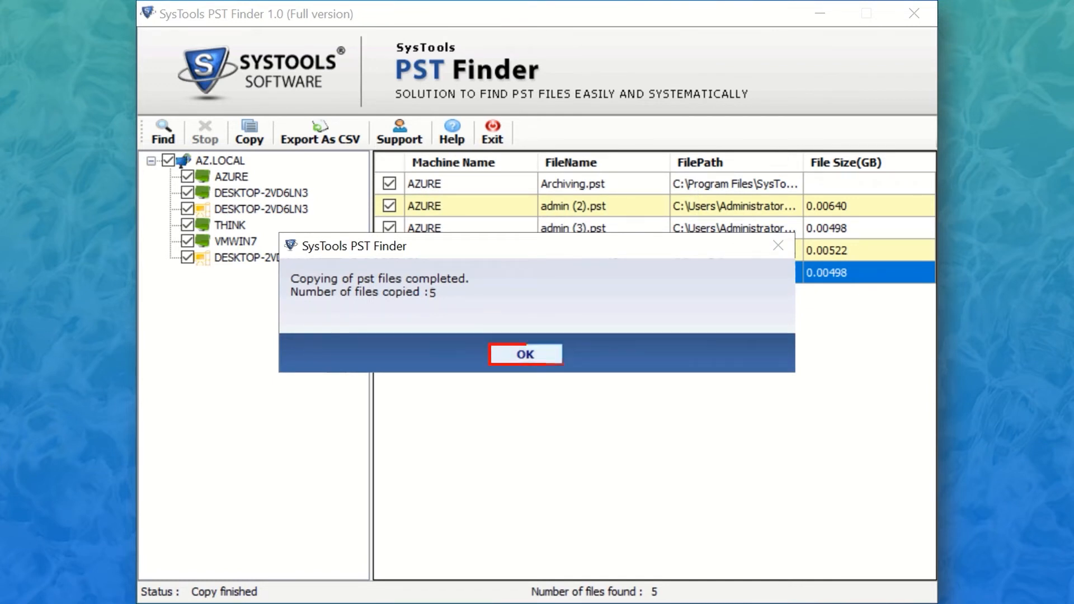
left_click(524, 354)
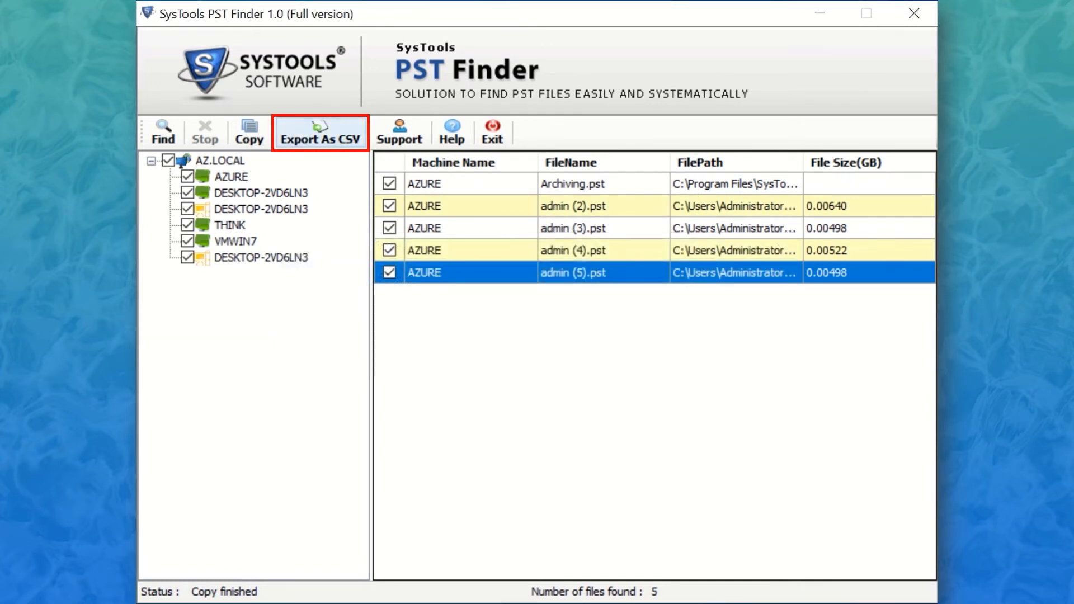
- Export the results list as the CSV report 'Export Report' and open it in Excel
left_click(320, 134)
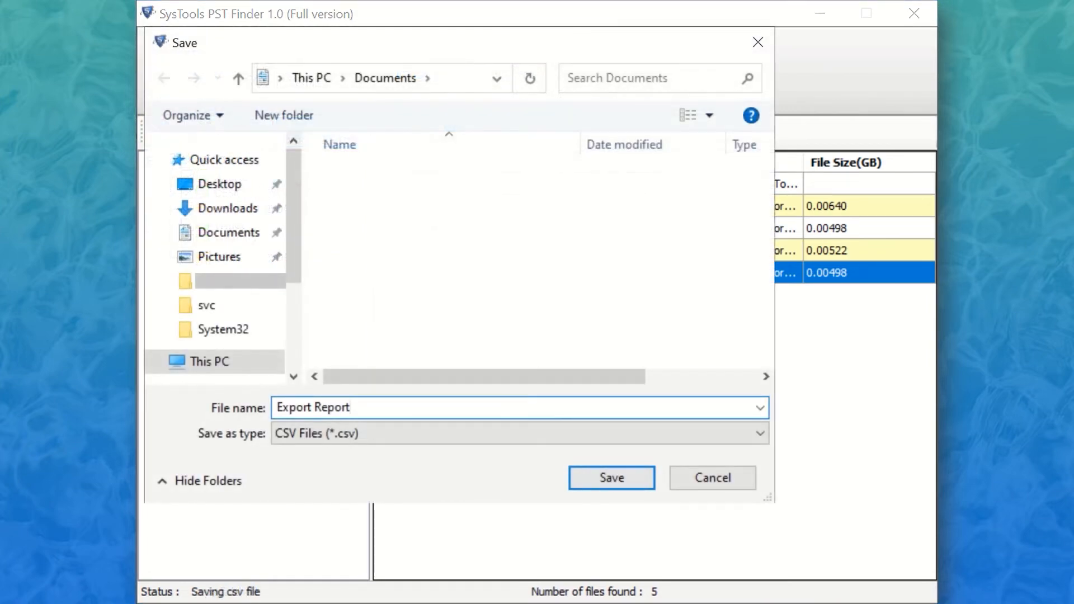
left_click(610, 477)
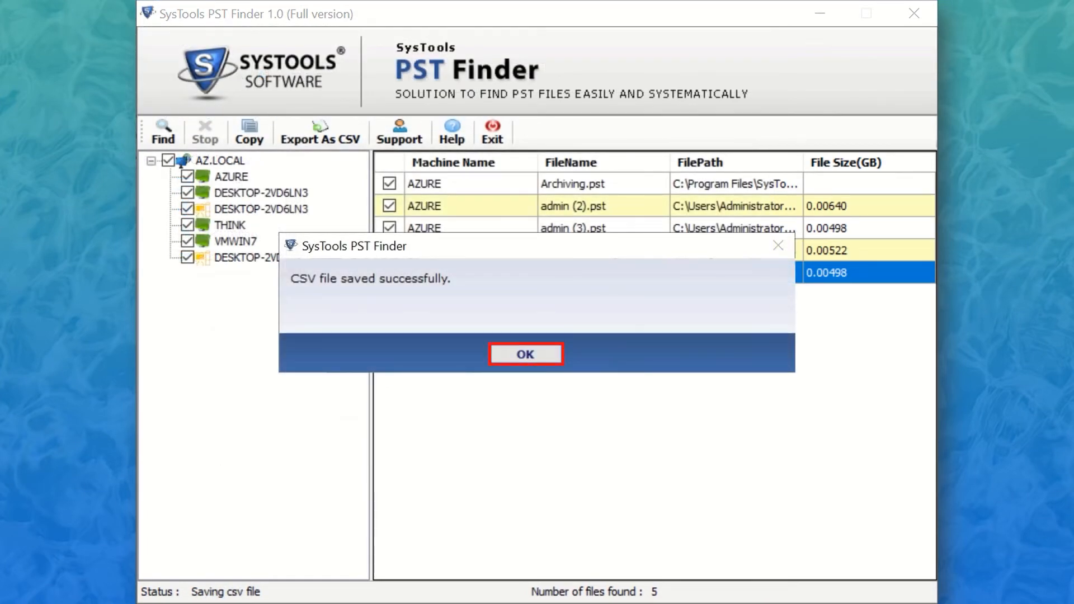
left_click(524, 354)
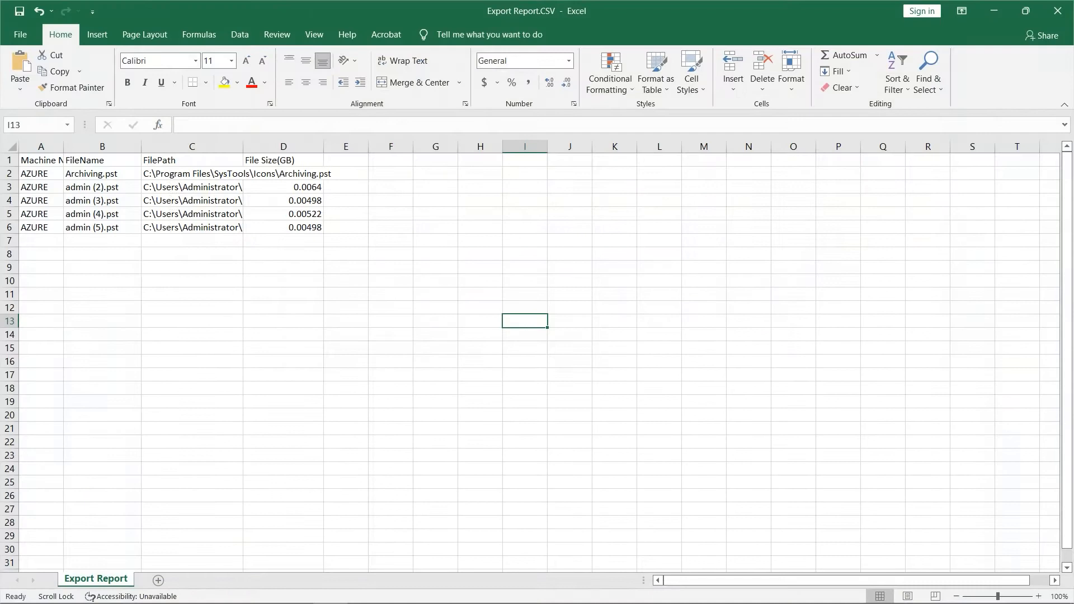